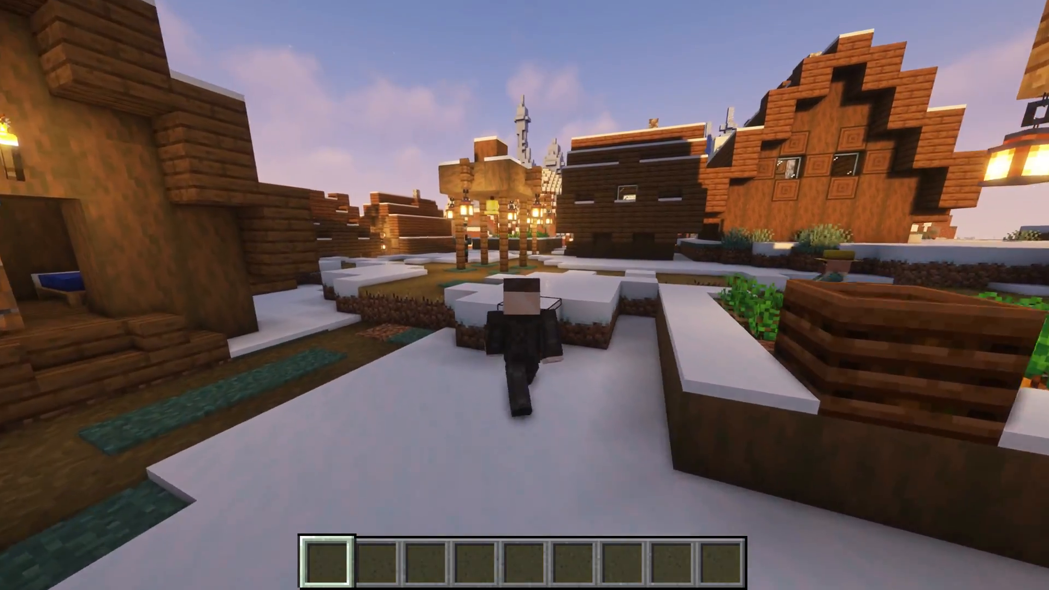
Look up About Java, confirm Version 8 Update 301, and return to the browser
key("w")
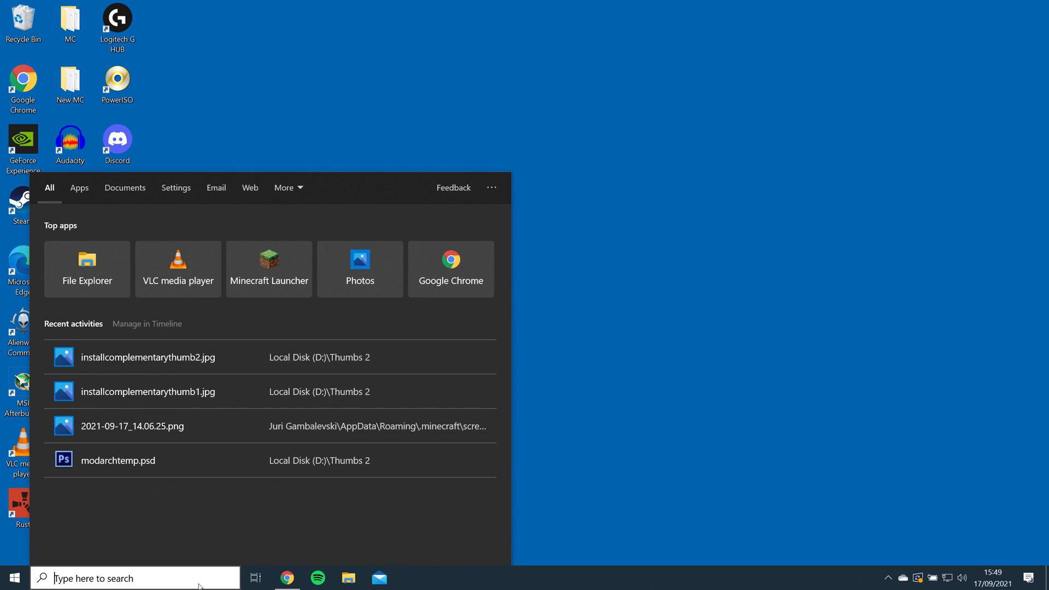
type("about java")
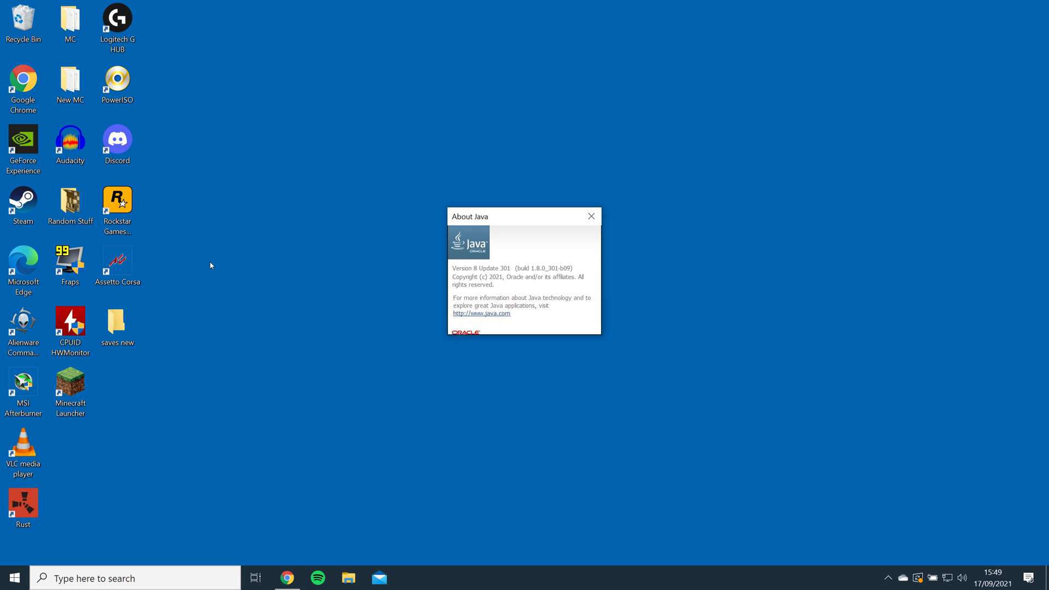
left_click(590, 217)
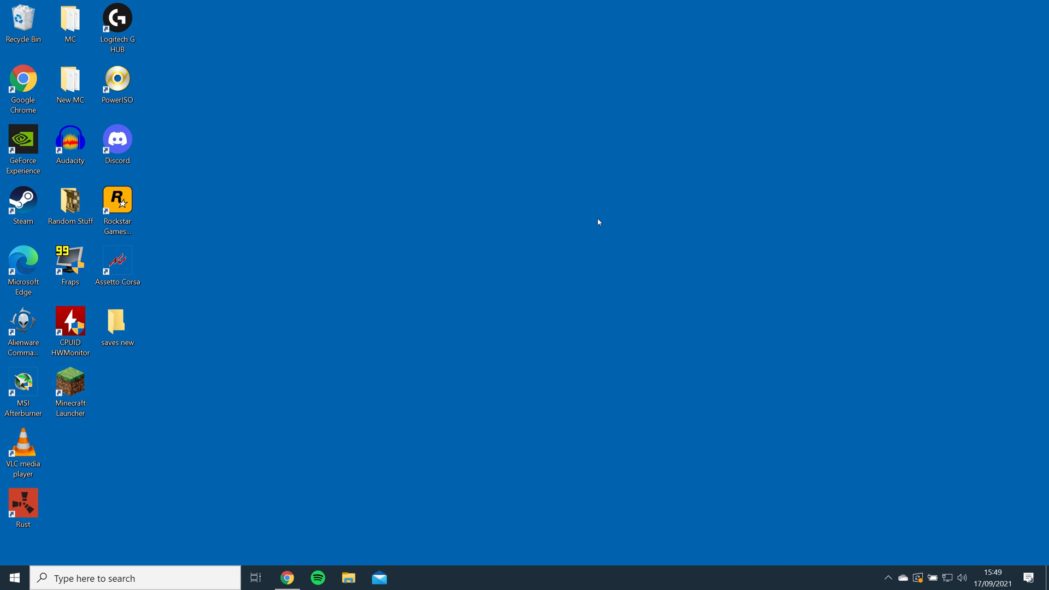
left_click(286, 578)
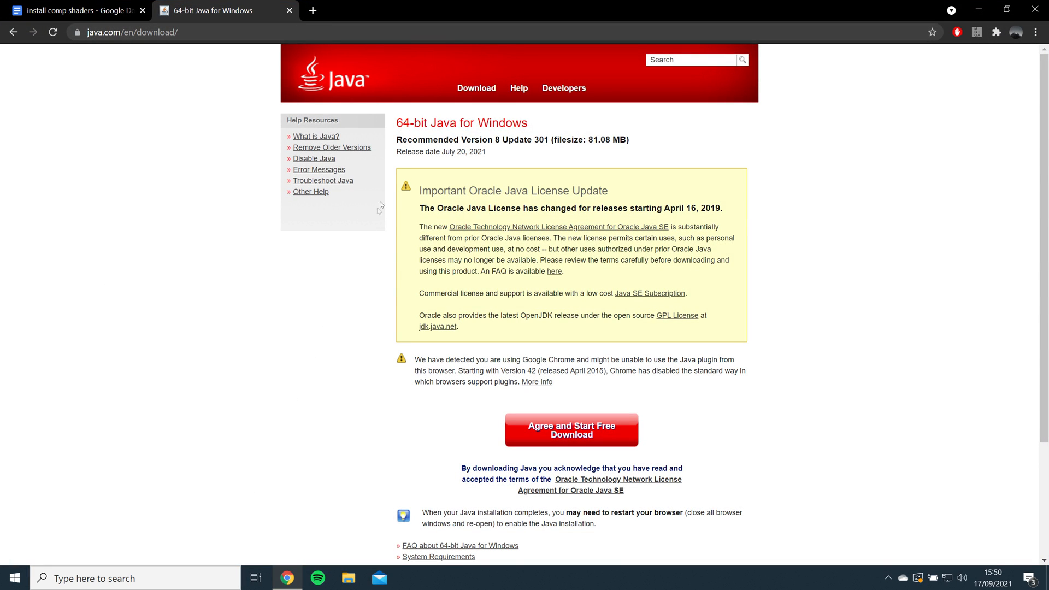
mouse_move(494, 155)
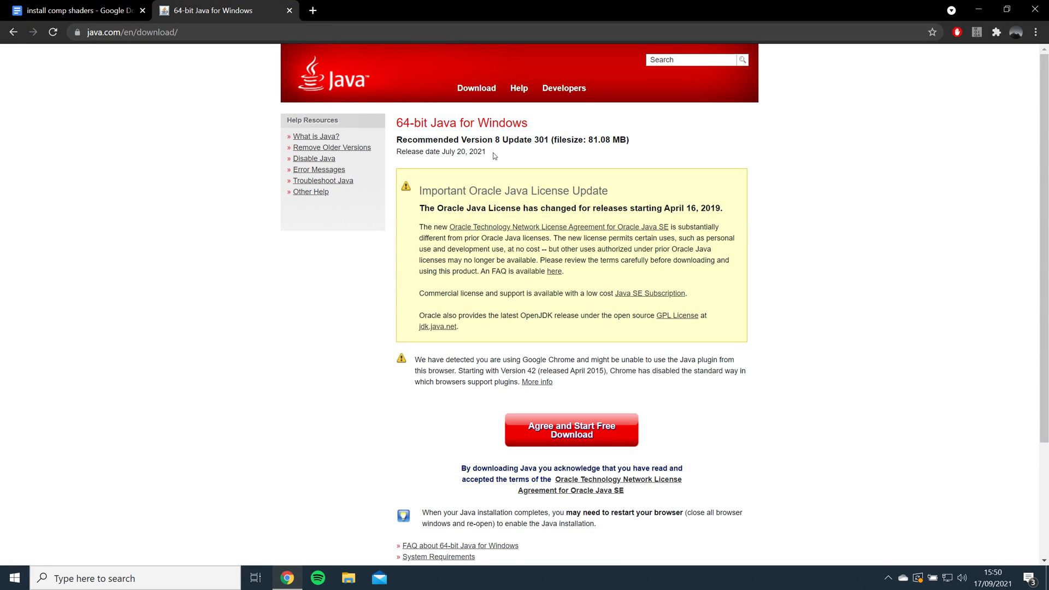
mouse_move(571, 429)
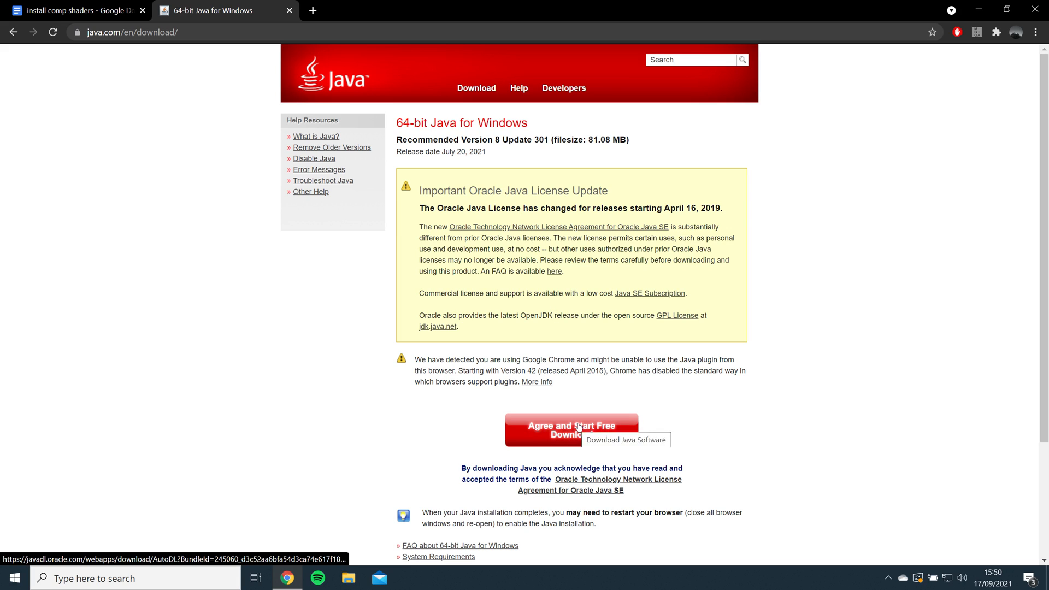
Start the free 64-bit Java for Windows download from java.com
left_click(570, 430)
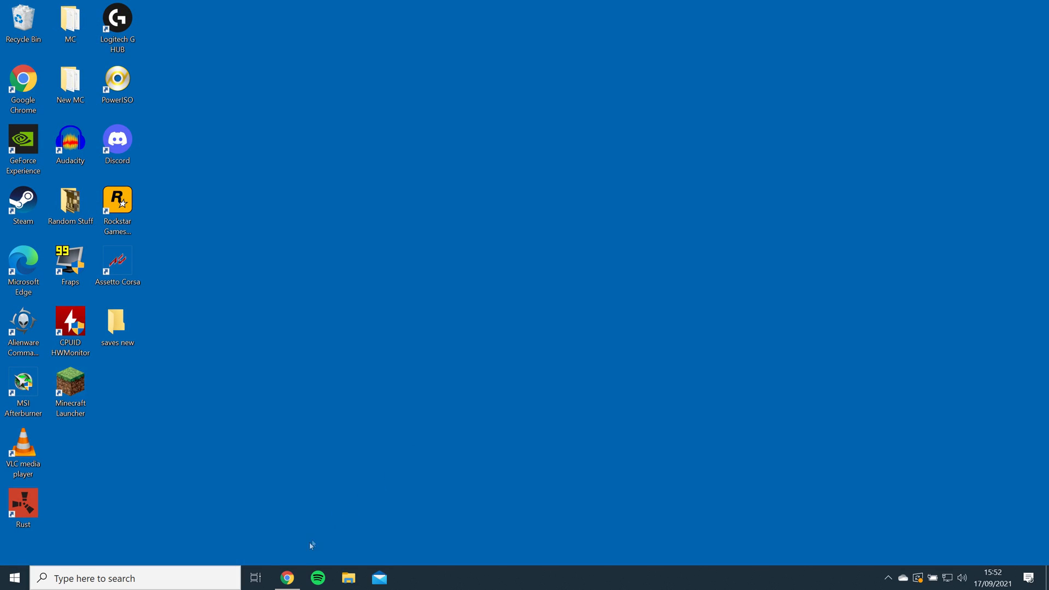
Download the OptiFine 1.17.1 HD U G9 jar, keep it past the warning, and open it
left_click(286, 578)
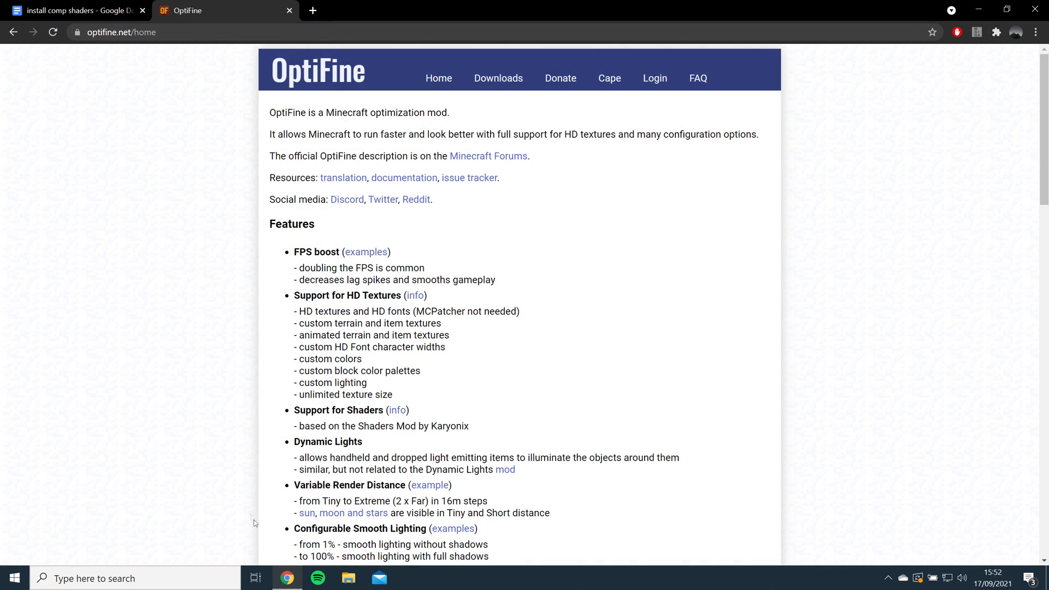
mouse_move(497, 78)
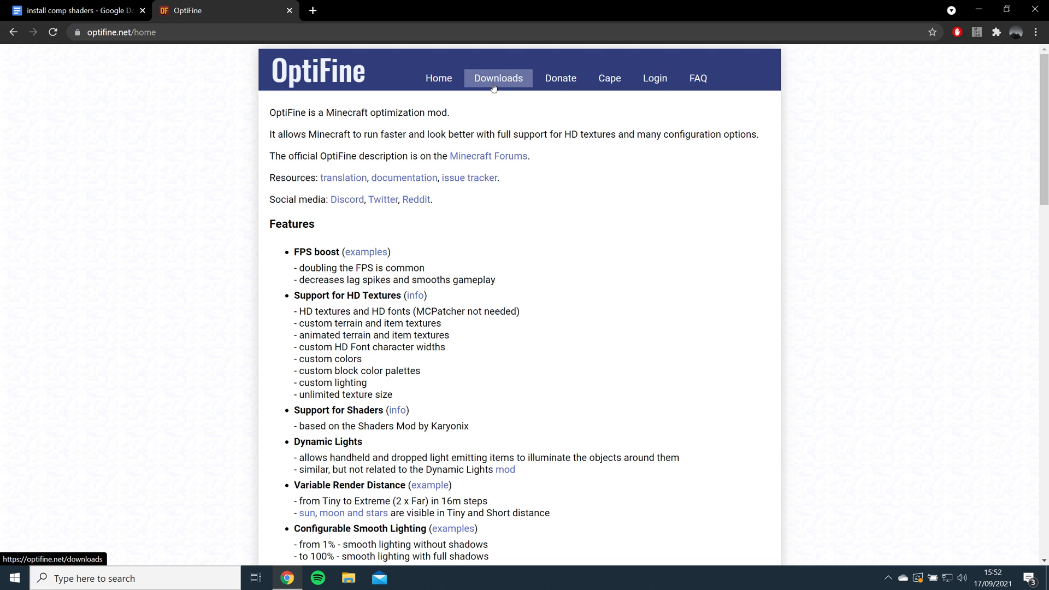
left_click(498, 78)
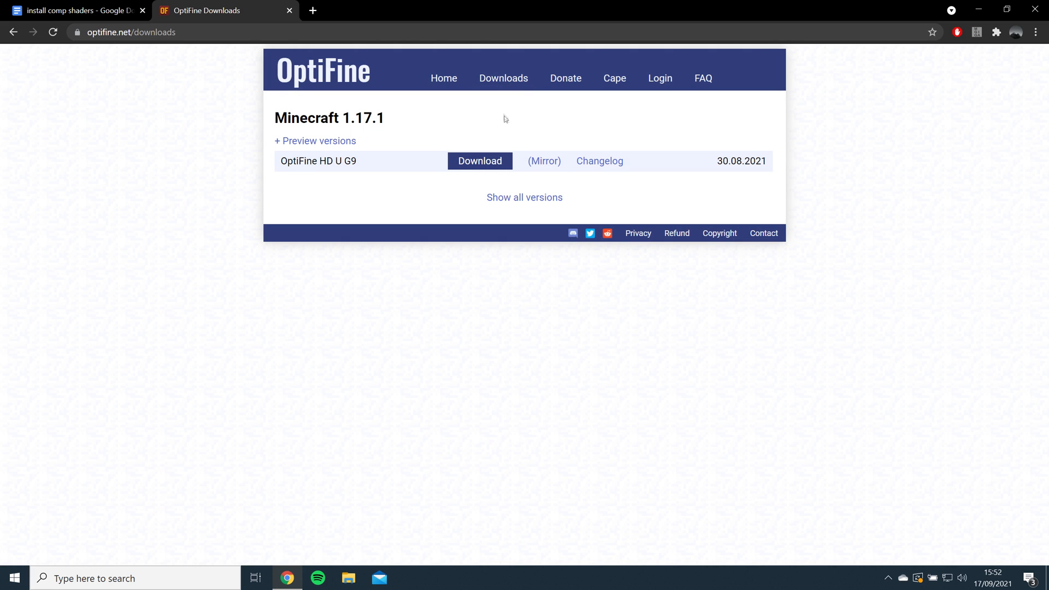
left_click(479, 161)
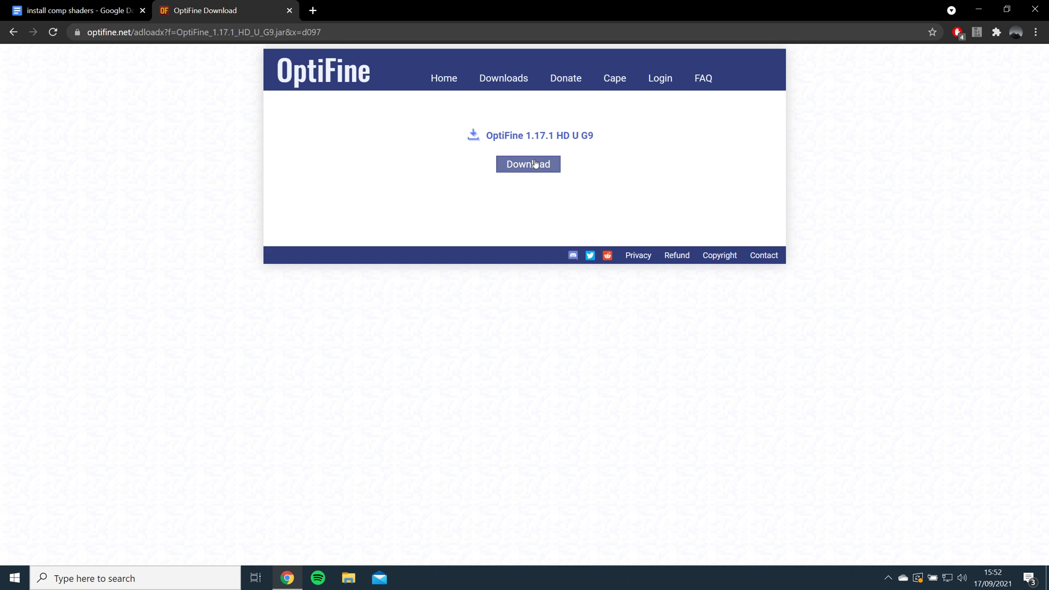
left_click(527, 164)
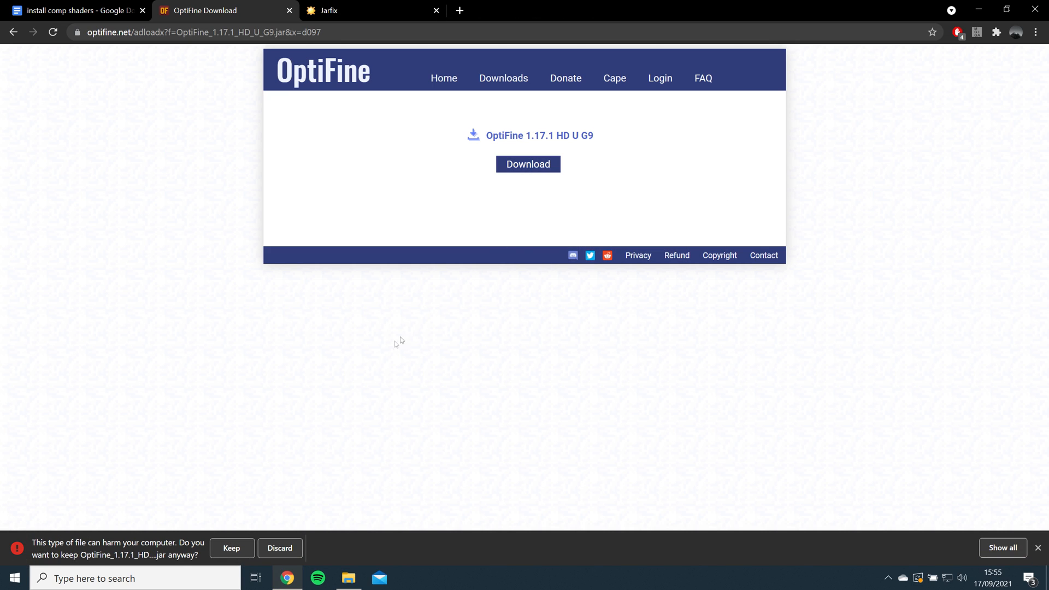
left_click(231, 548)
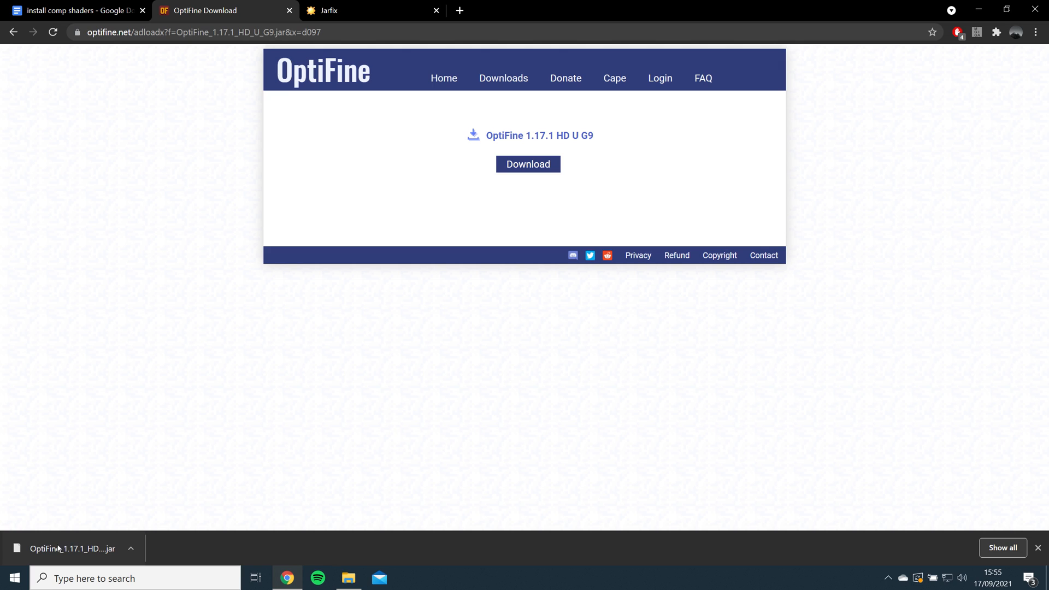
left_click(72, 548)
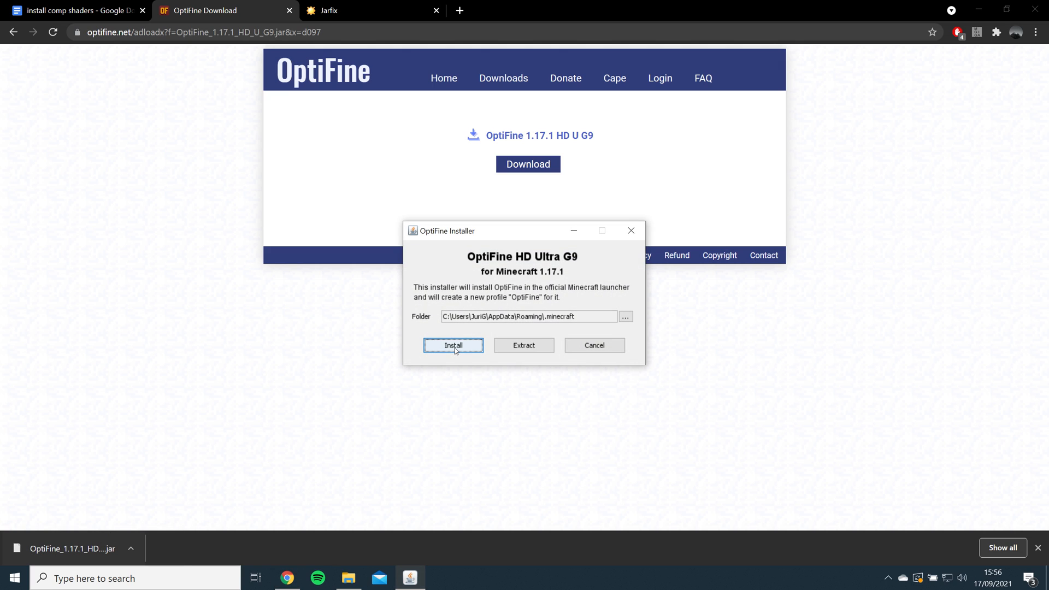
Install OptiFine HD Ultra G9 into .minecraft and dismiss the success message
left_click(453, 346)
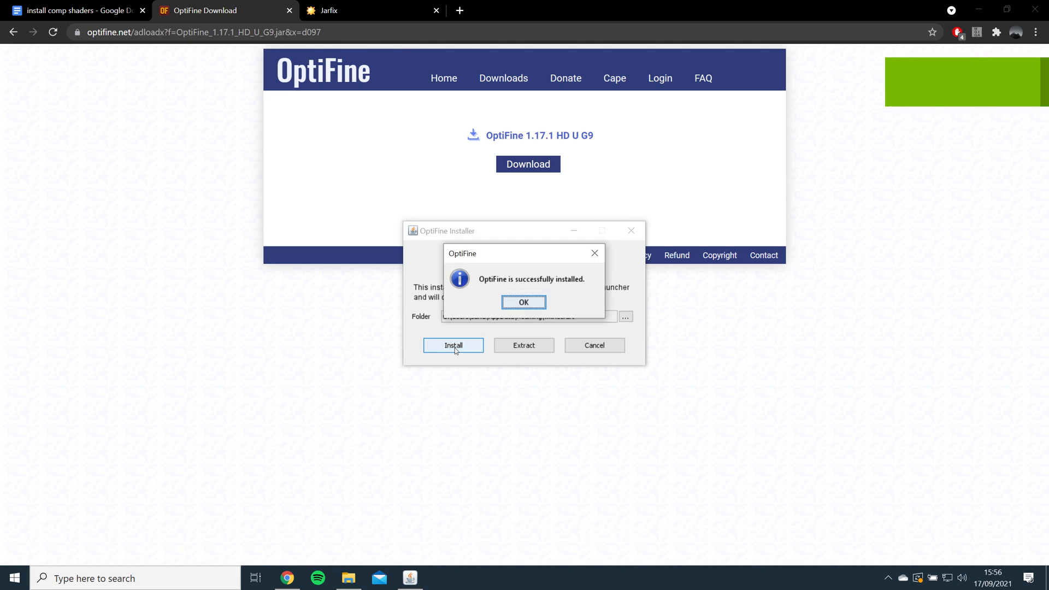
left_click(524, 301)
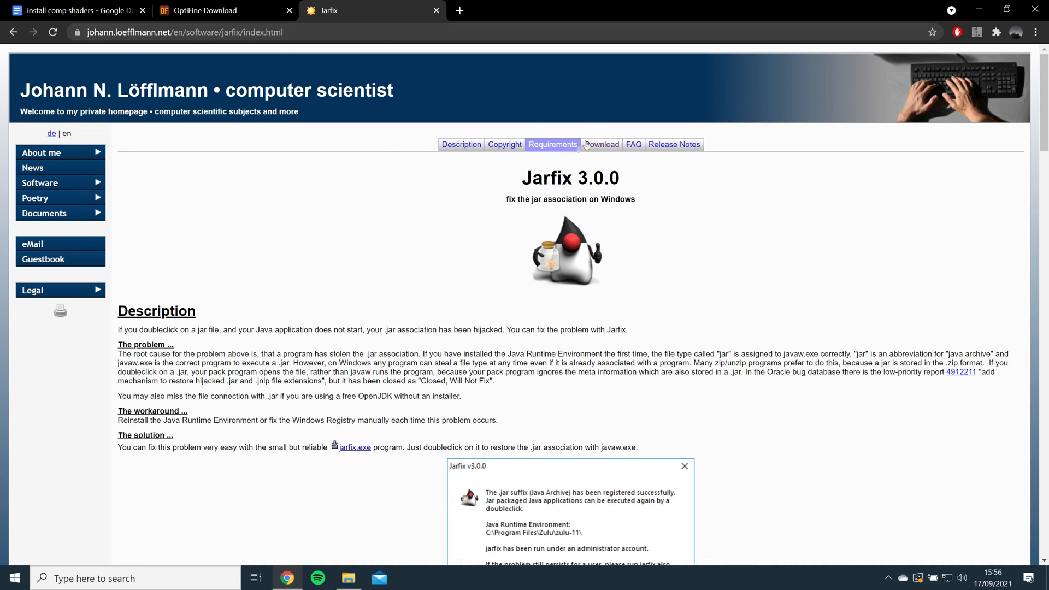
Download jarfix.exe from the author's website on the Jarfix page
left_click(601, 144)
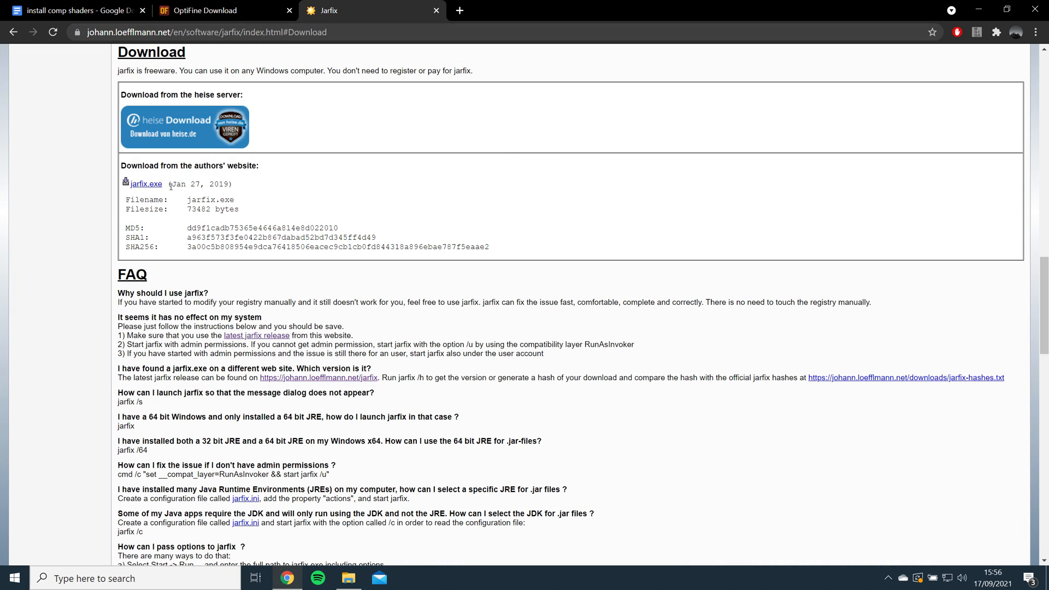
left_click(146, 184)
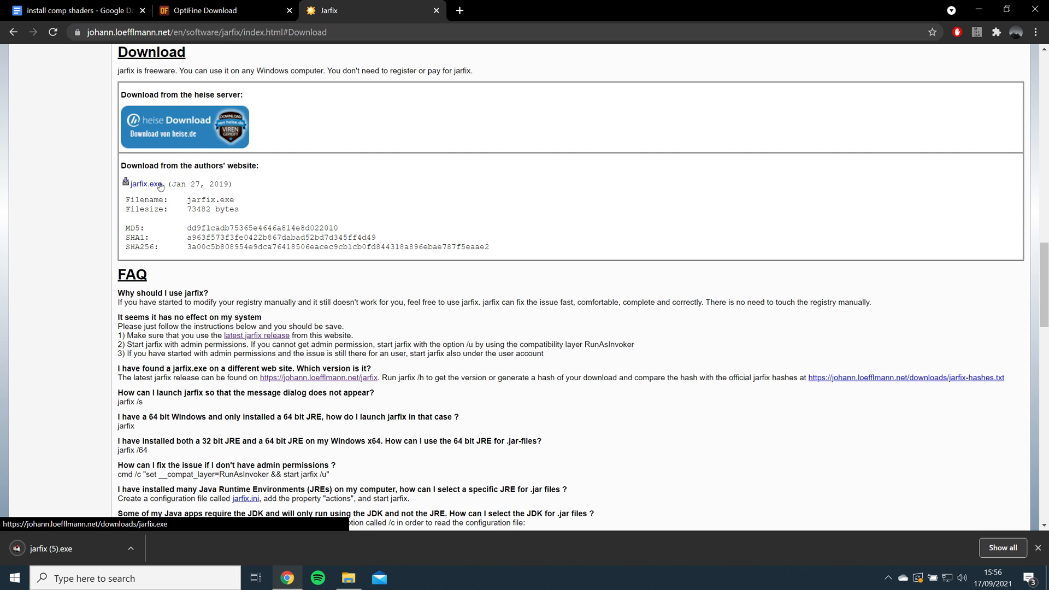
mouse_move(80, 551)
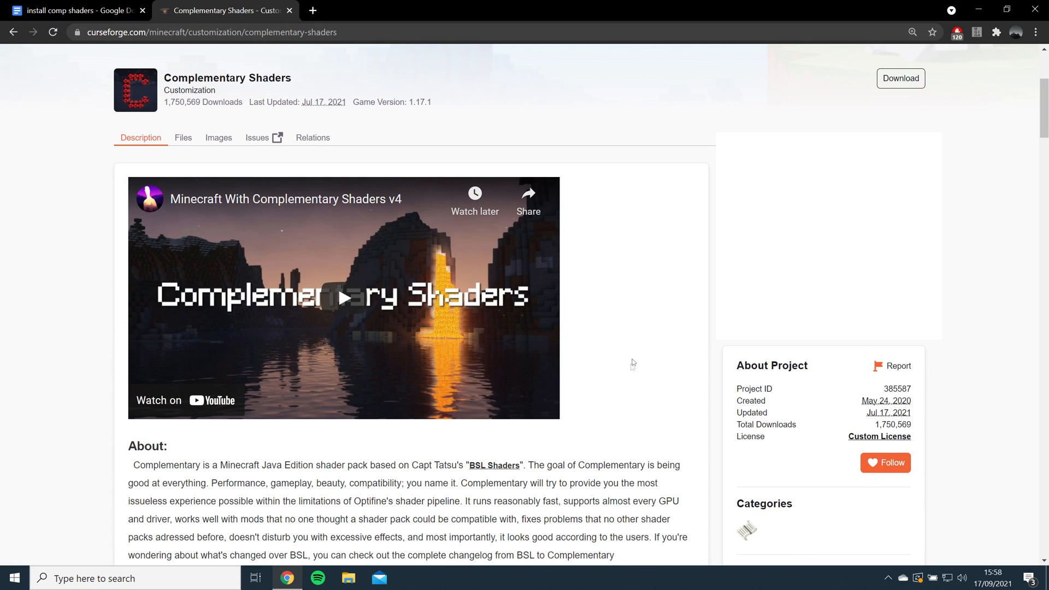
mouse_move(900, 78)
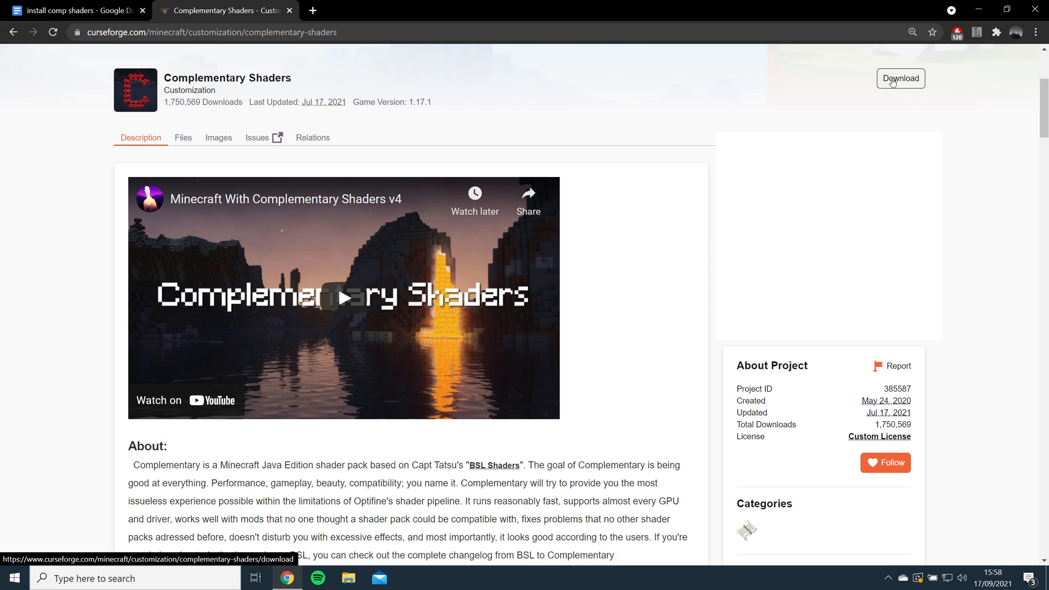
Download the Complementary Shaders v4.1 archive from its CurseForge page
left_click(899, 78)
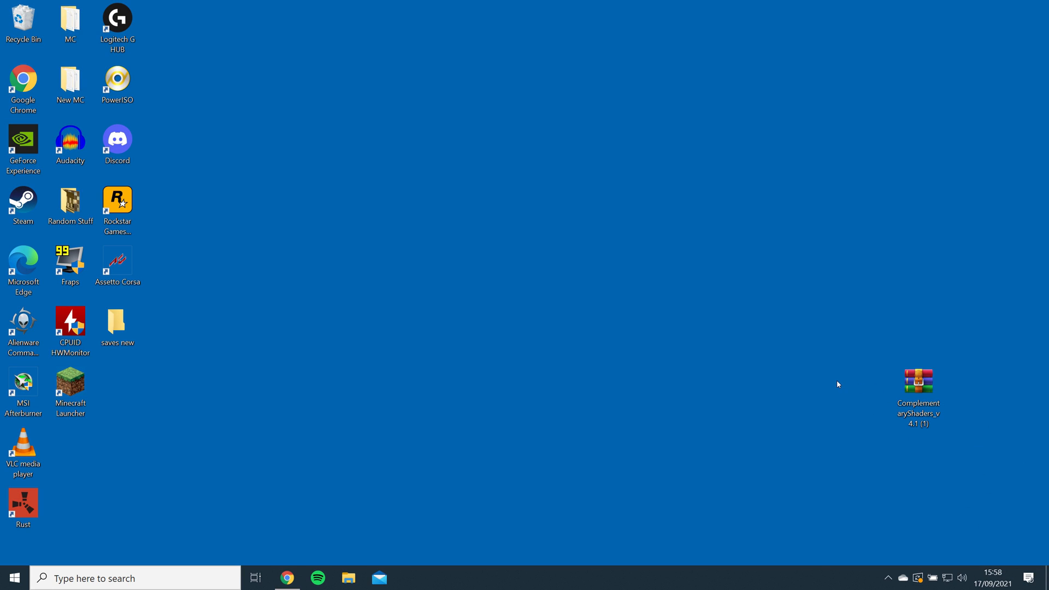
mouse_move(70, 383)
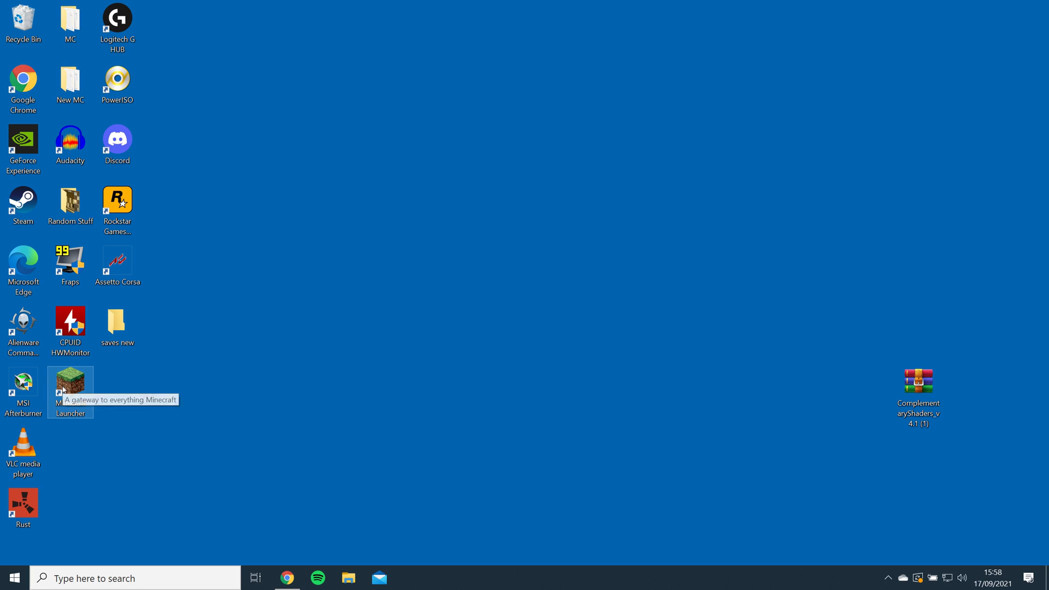
Launch Minecraft from the launcher using the OptiFine 1.17.1 installation
double_click(69, 381)
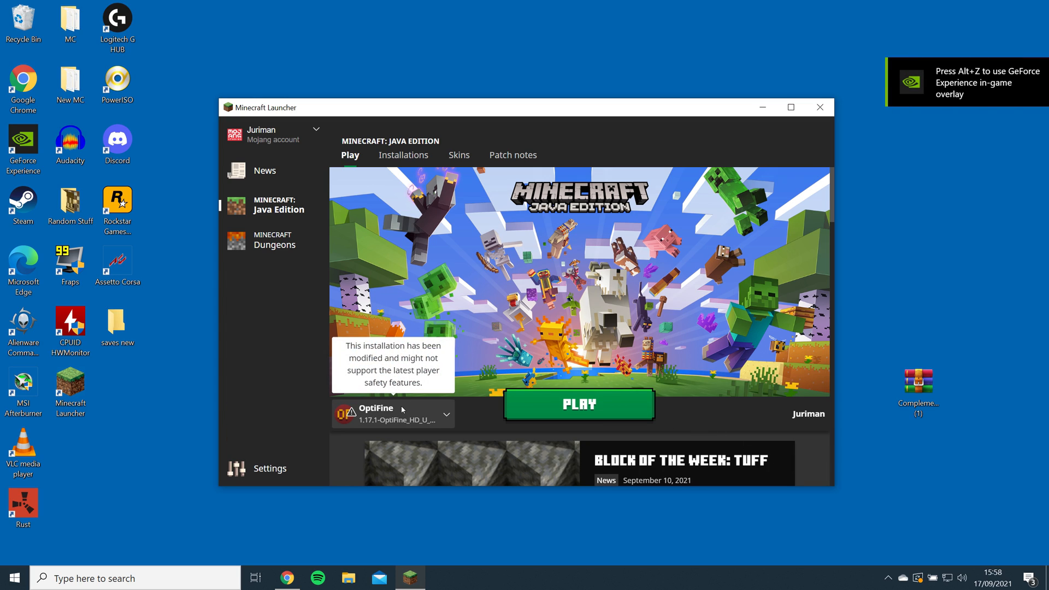
left_click(447, 413)
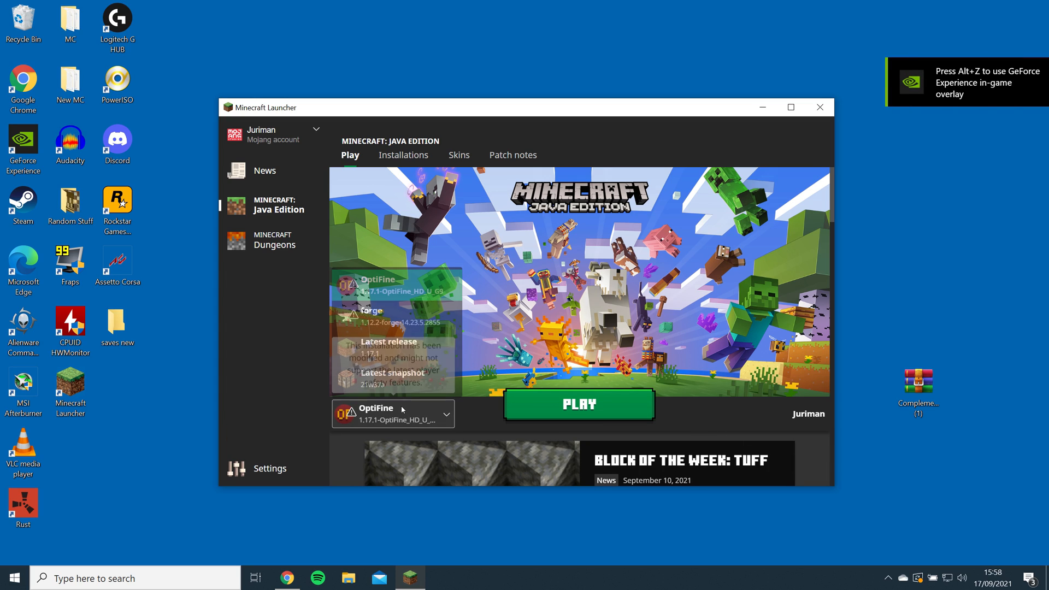
left_click(577, 403)
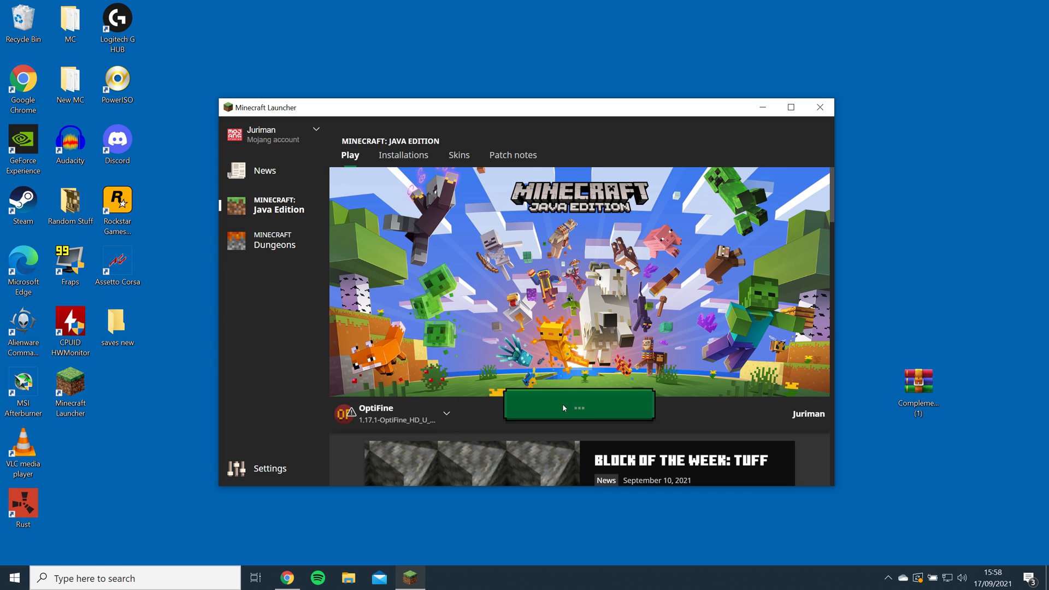
left_click(577, 403)
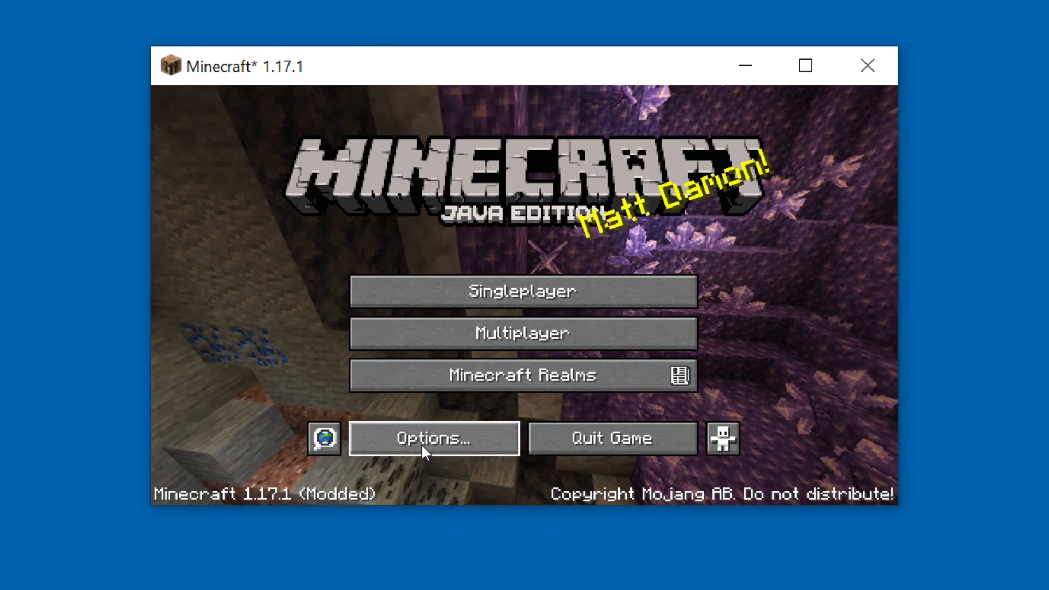
Place the Complementary Shaders v4.1 zip into the shaderpacks folder via Video Settings > Shaders
left_click(433, 437)
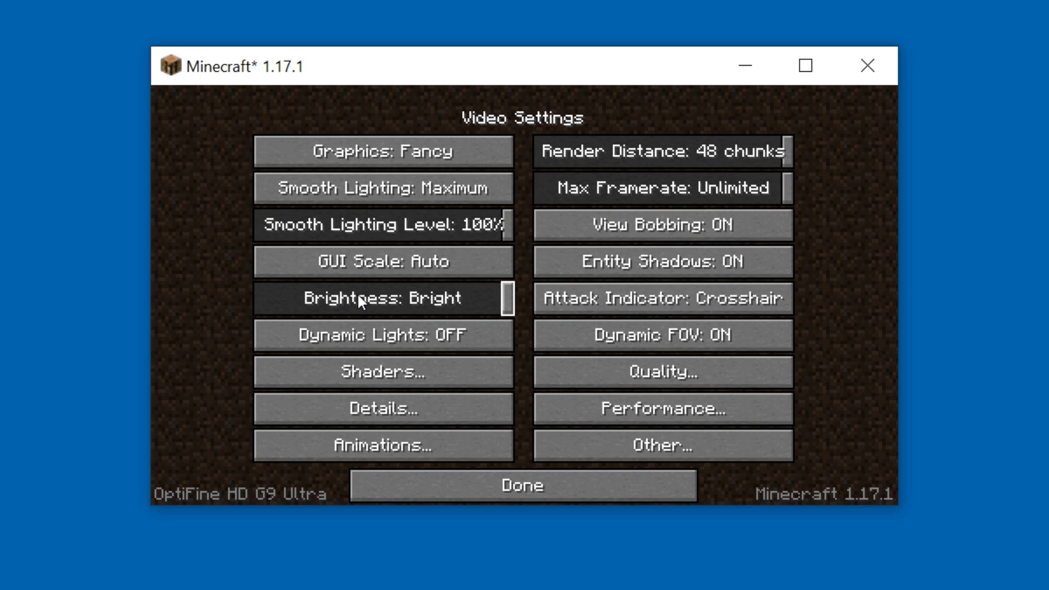
left_click(383, 372)
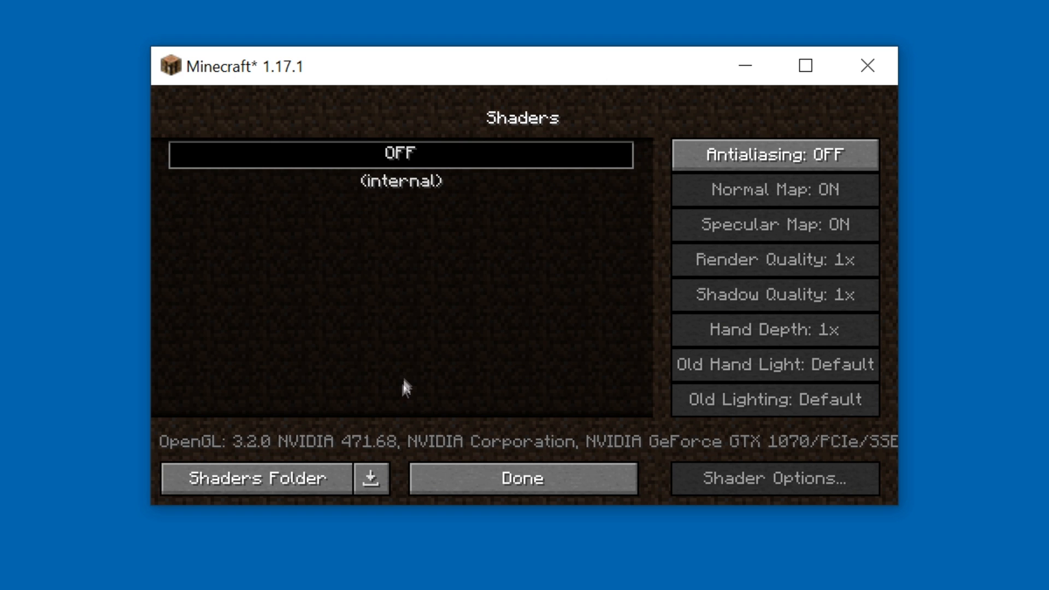
left_click(254, 477)
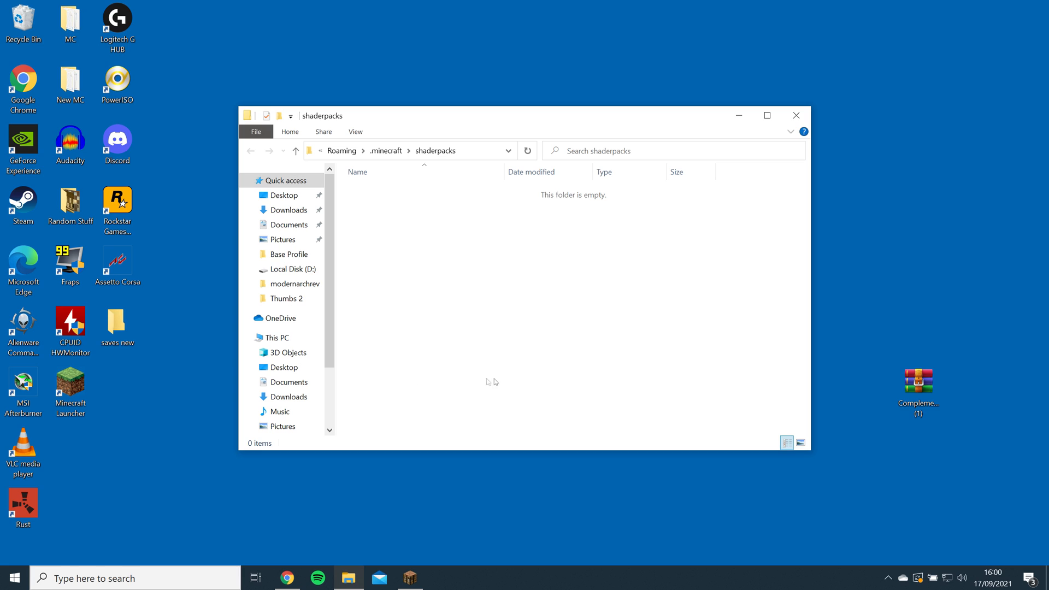
left_click(918, 388)
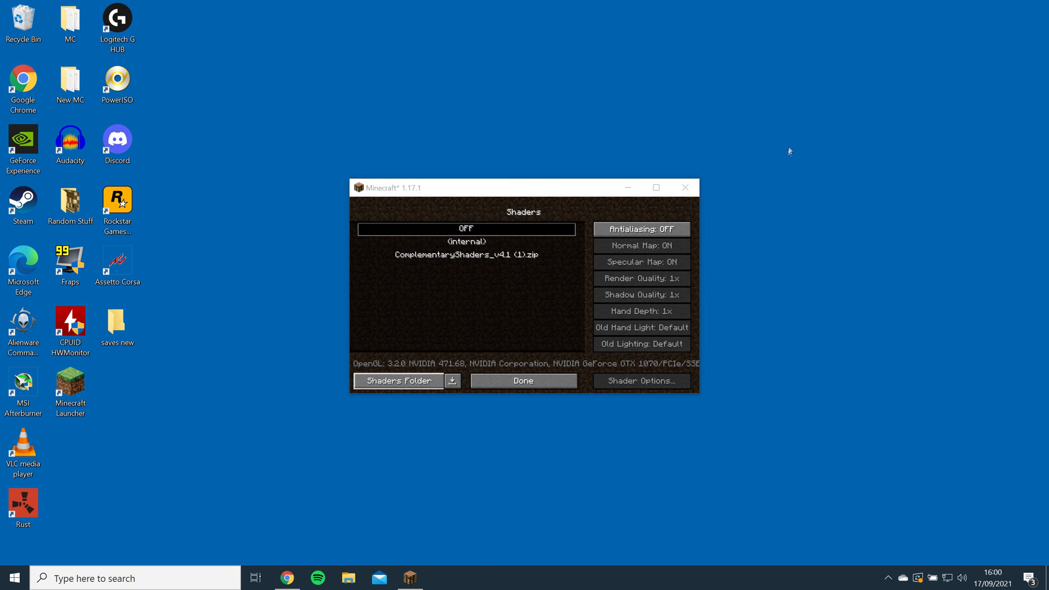
Select ComplementaryShaders_v4.1 (1).zip, return to the title screen, and open Singleplayer
left_click(523, 380)
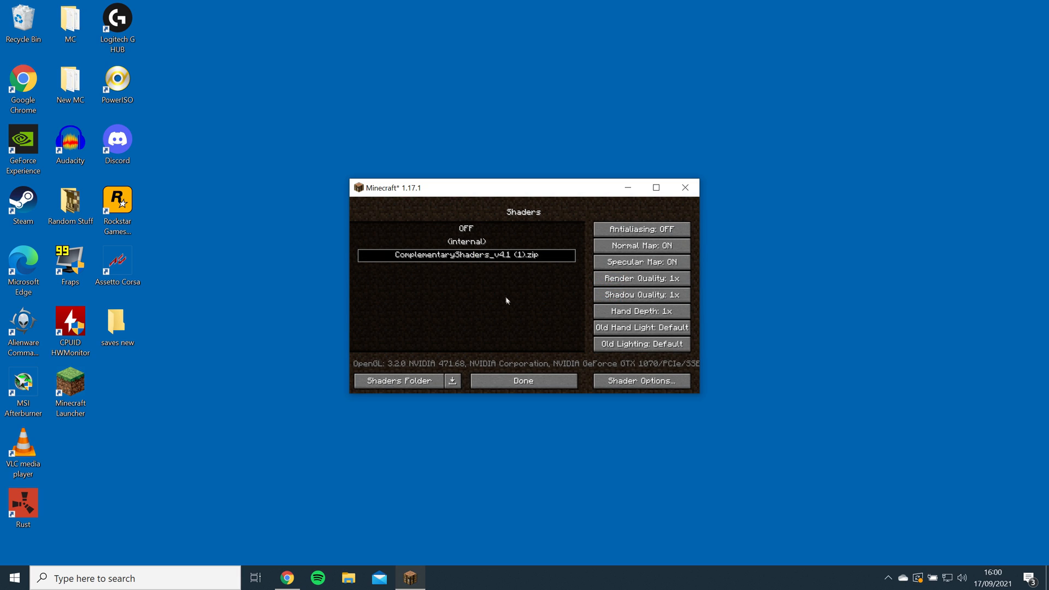
left_click(524, 380)
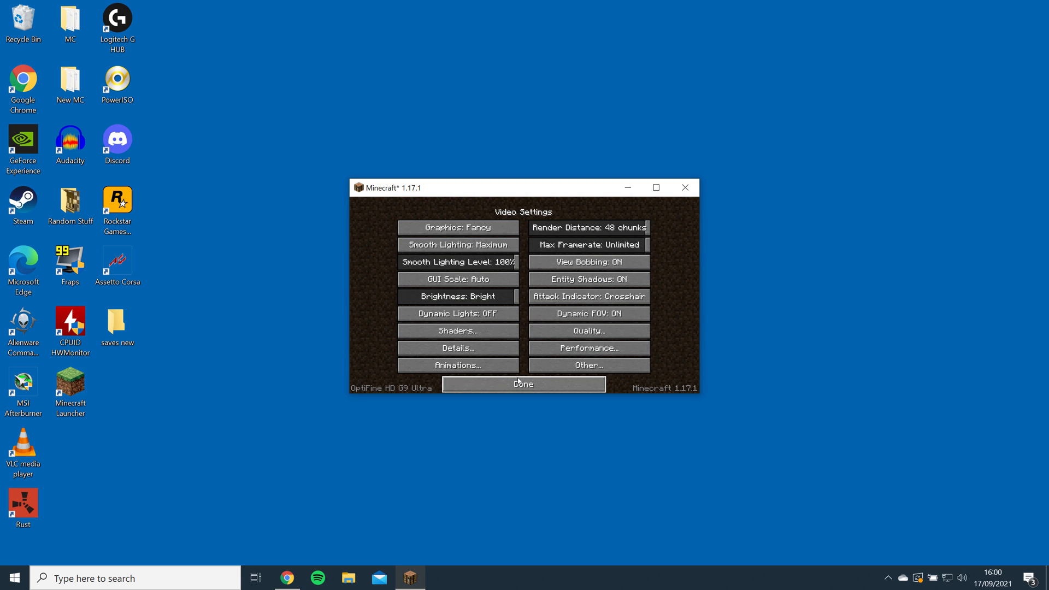
left_click(524, 383)
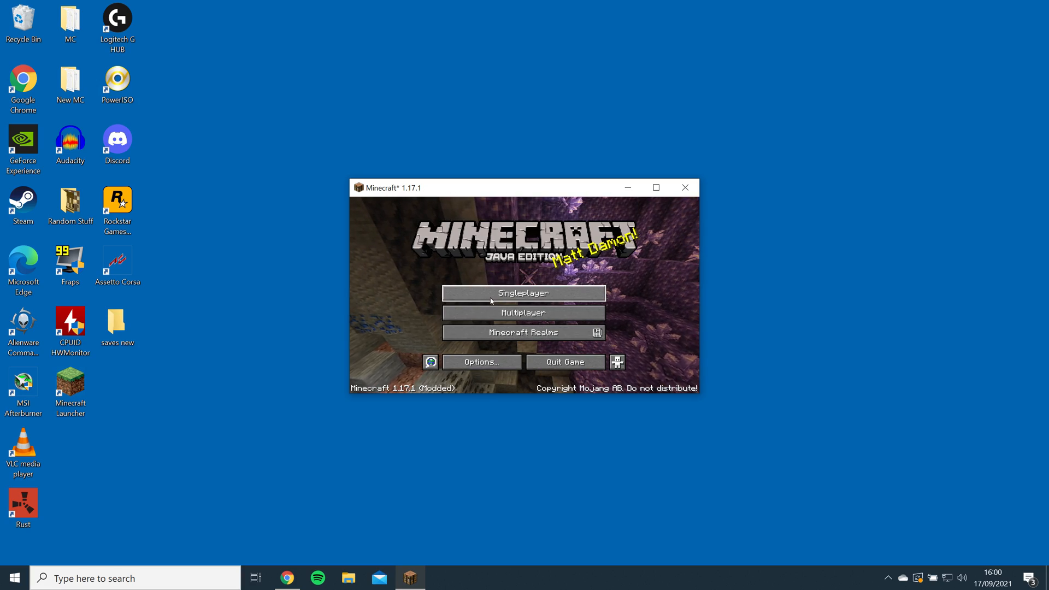
left_click(524, 293)
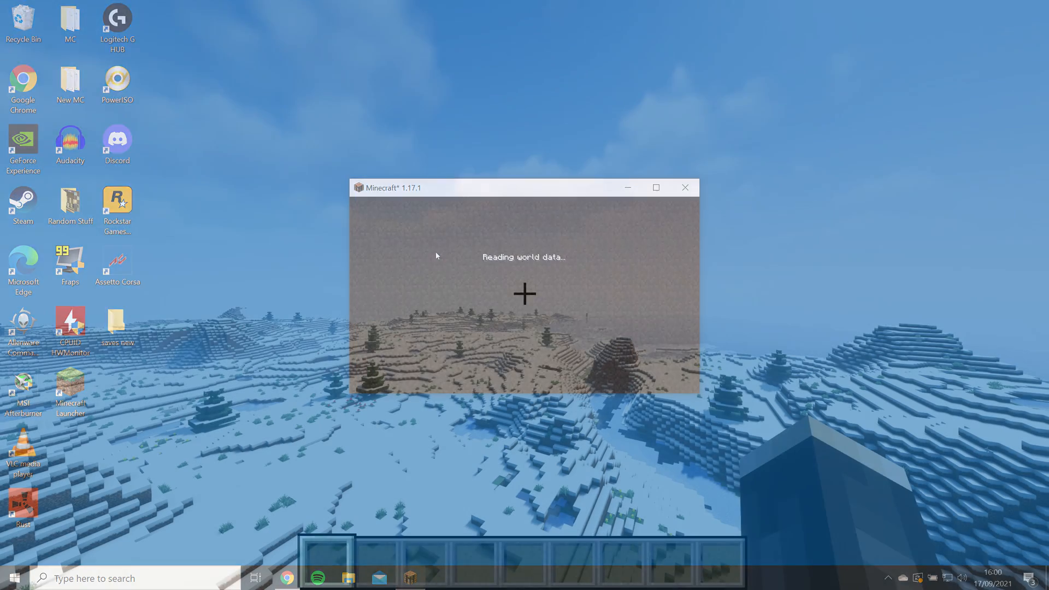